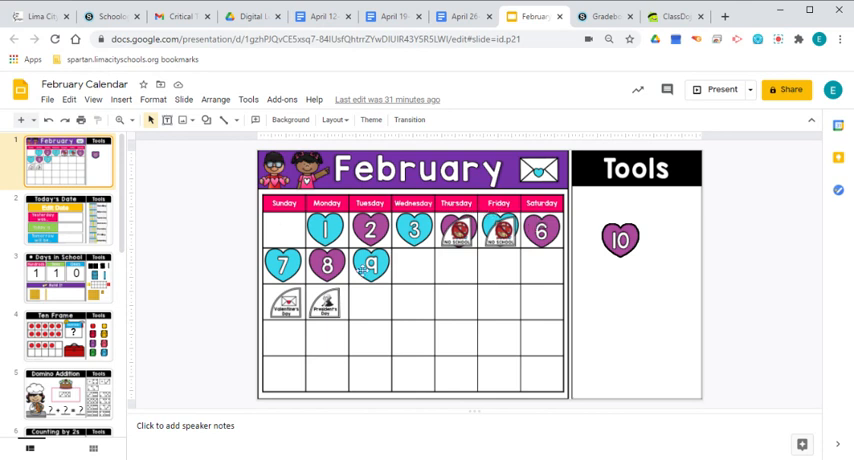
Place the purple 10 heart on the Wednesday 10th square of the February calendar.
click(619, 239)
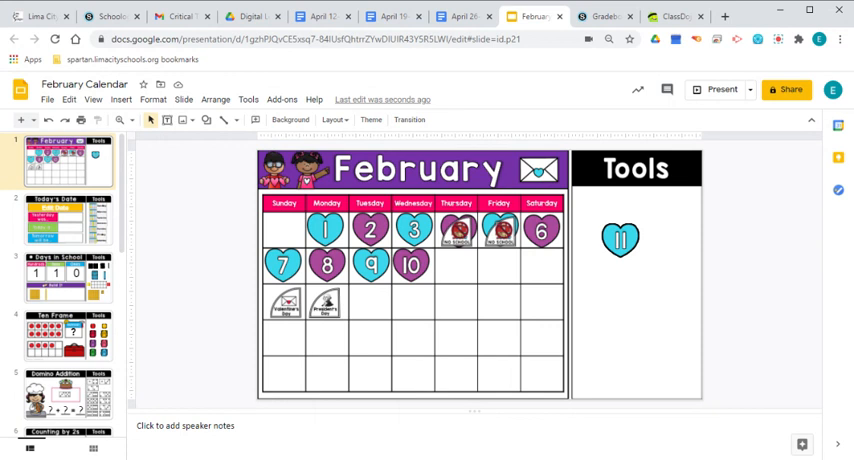
click(62, 218)
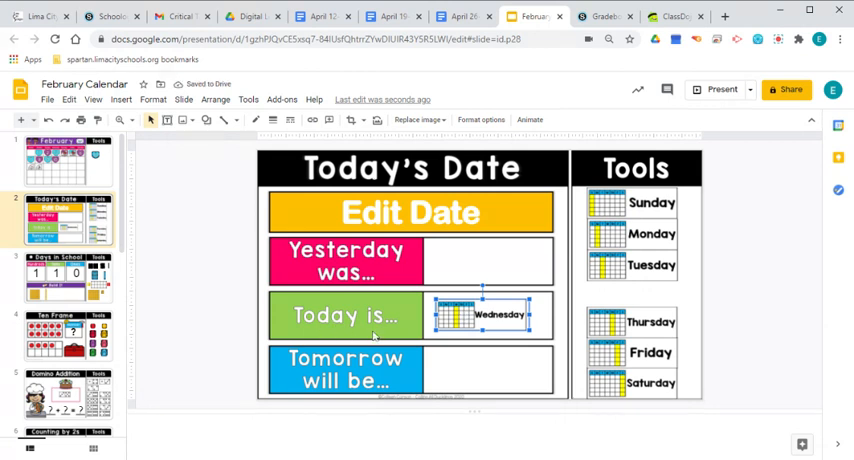
Set yesterday to Tuesday, today to Wednesday, and tomorrow to Thursday.
click(60, 170)
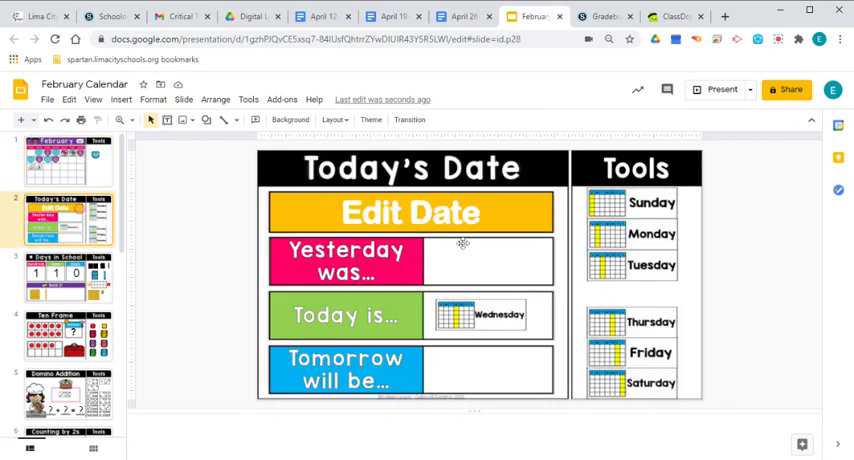
click(603, 265)
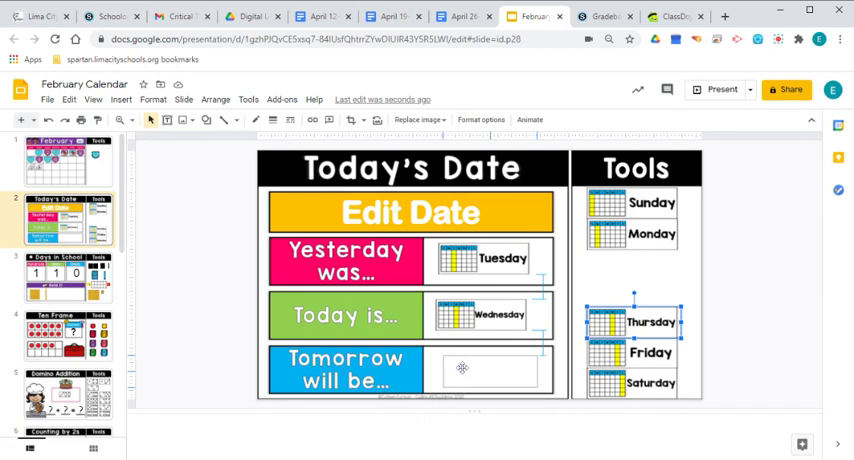
drag(635, 322, 490, 370)
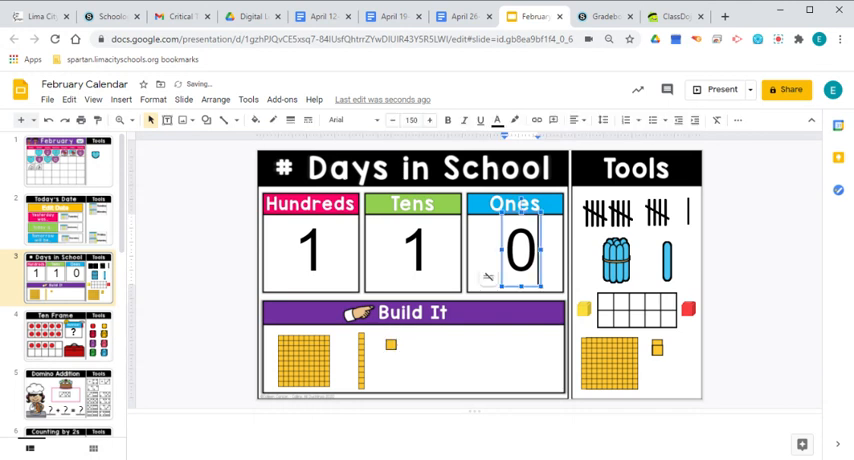
Change the Days in School ones digit from 0 to 1, making 111.
text(1)
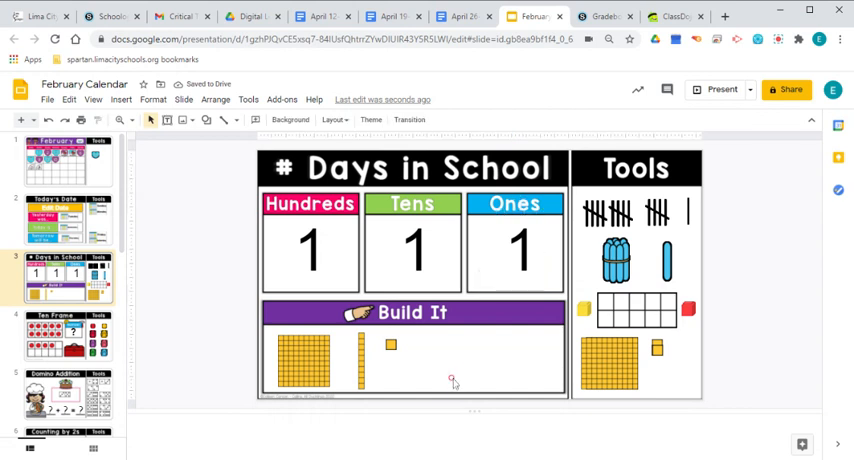
mouse_move(453, 383)
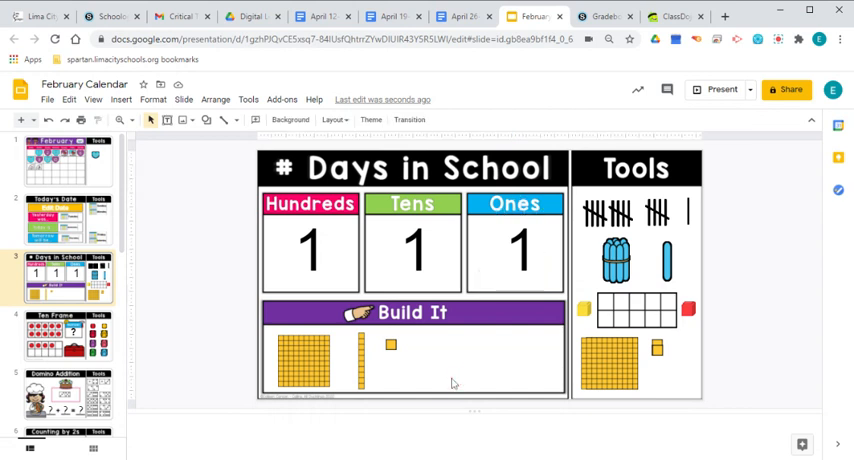
mouse_move(476, 279)
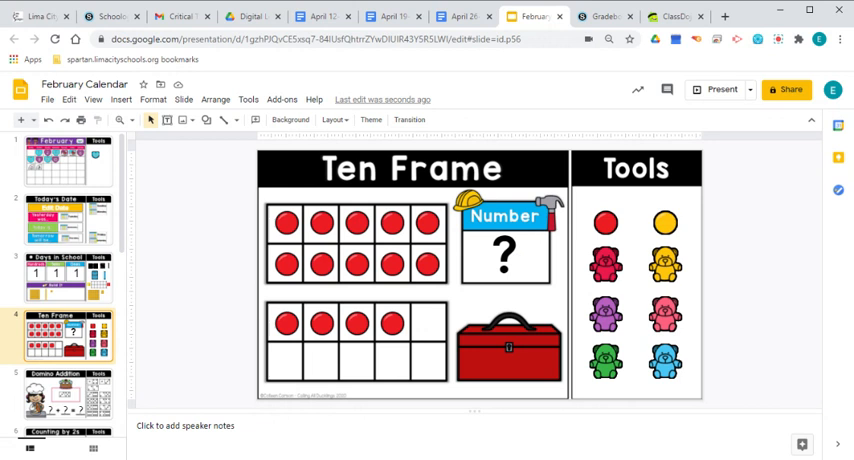
Replace the question mark in the Ten Frame Number box with 14.
click(503, 259)
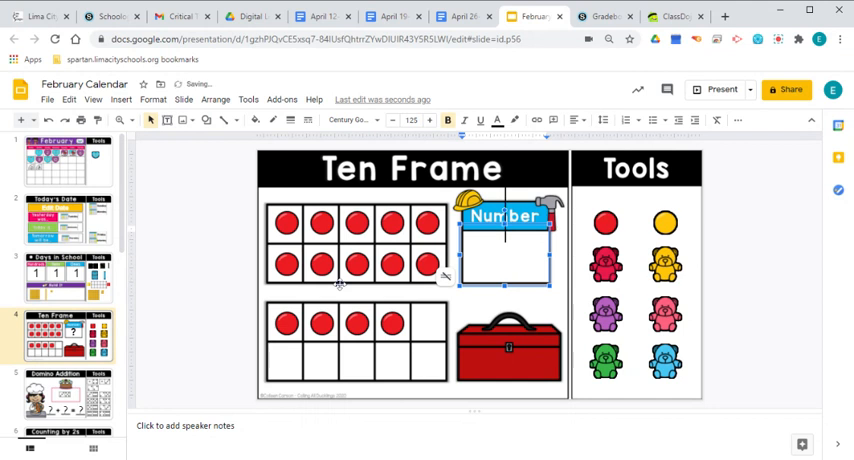
text(14)
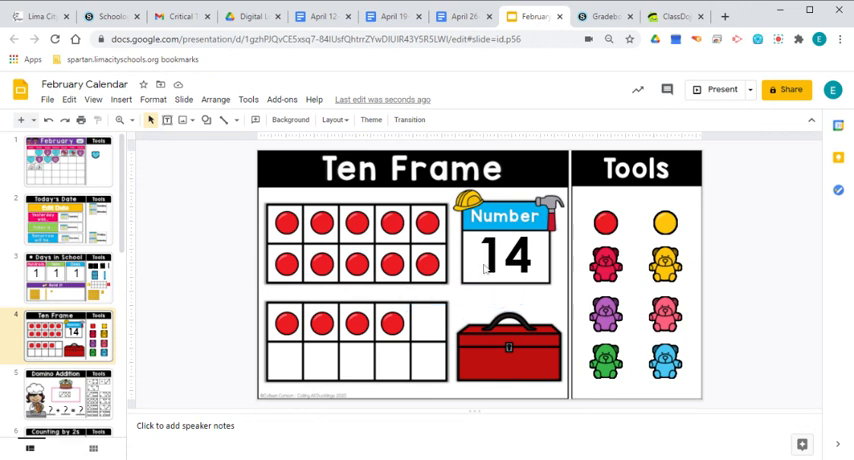
mouse_move(152, 377)
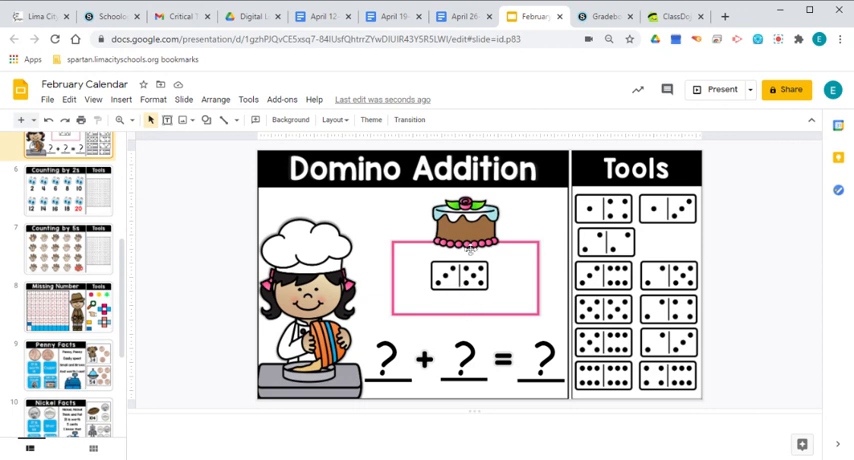
Fill in the Domino Addition equation's question marks as 3 + 5 = 8.
click(391, 357)
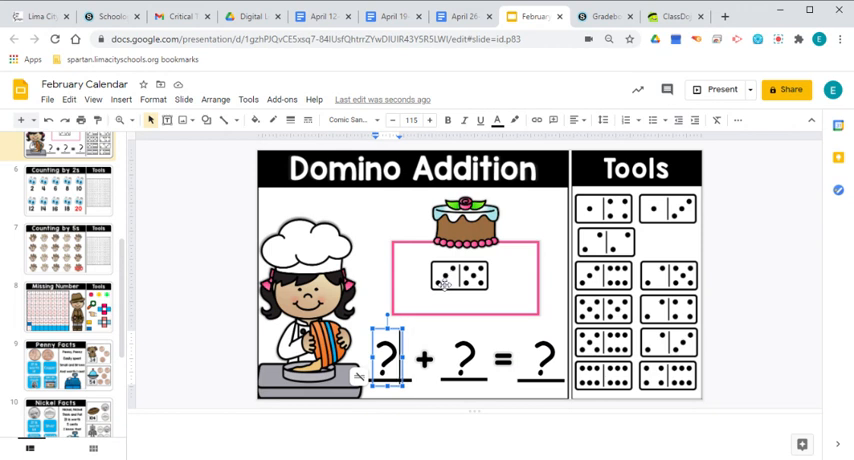
text(3)
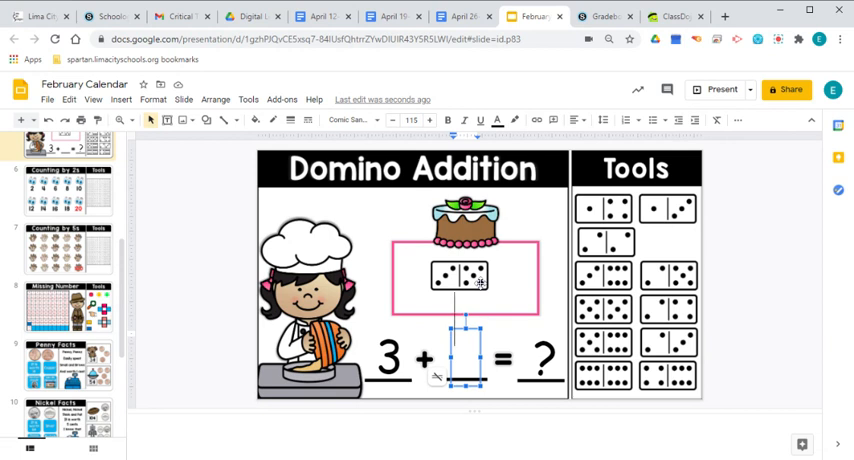
text(5)
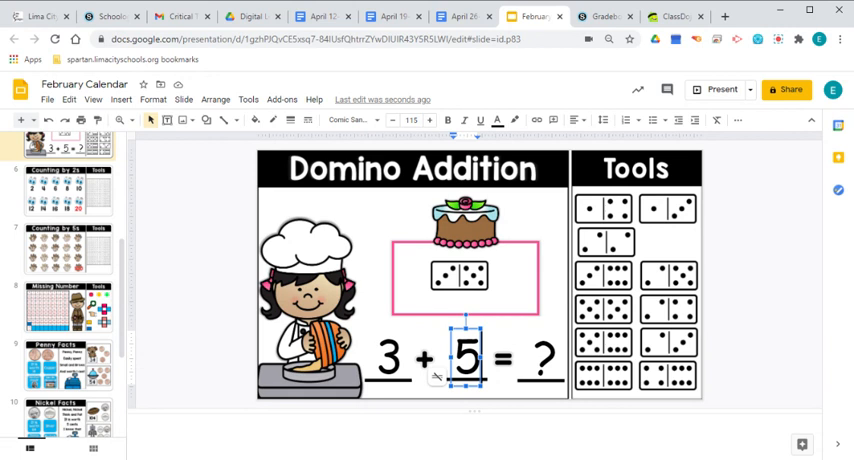
click(543, 360)
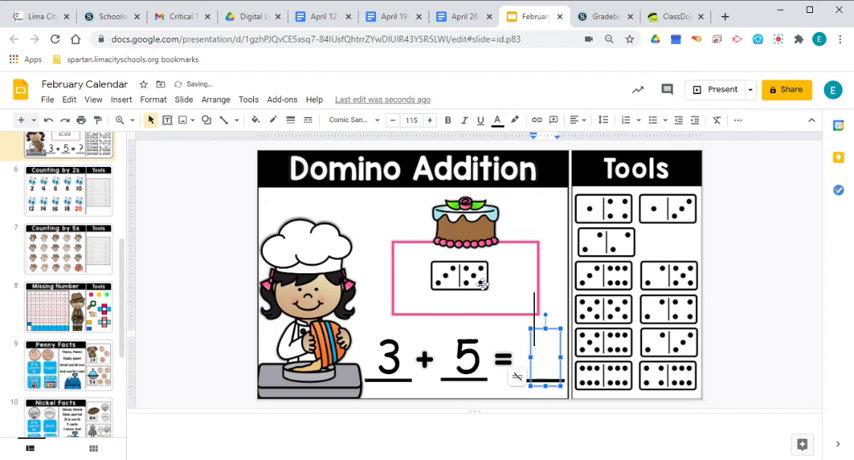
text(8)
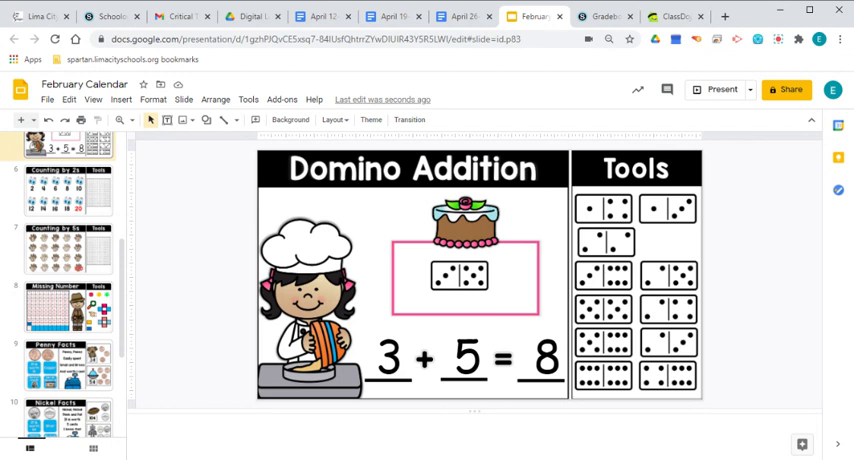
mouse_move(450, 375)
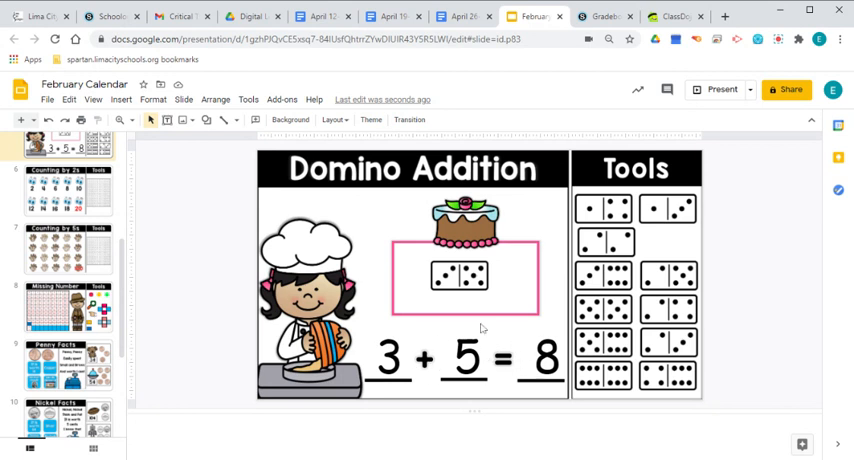
click(67, 192)
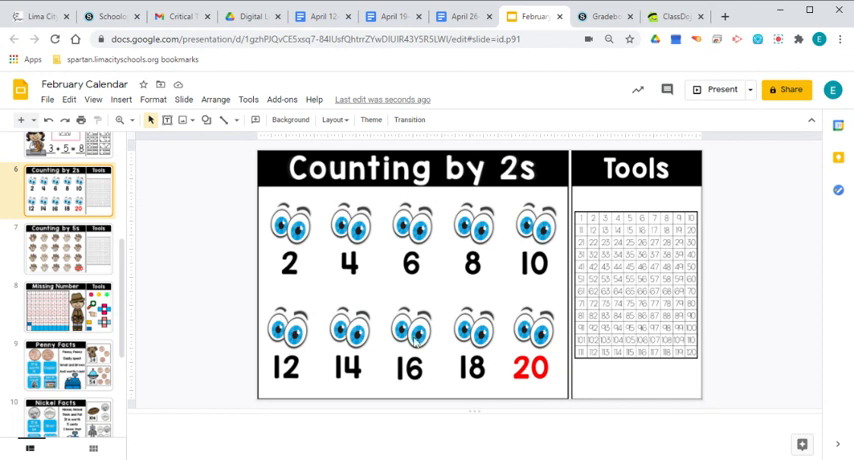
mouse_move(552, 336)
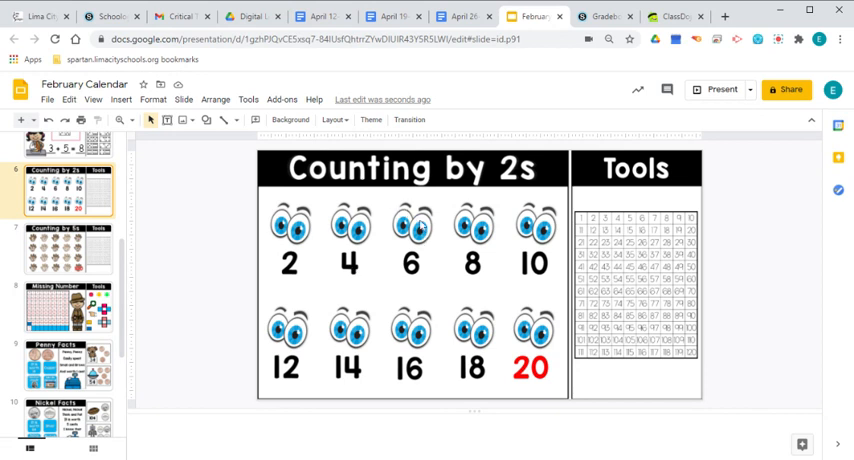
mouse_move(474, 240)
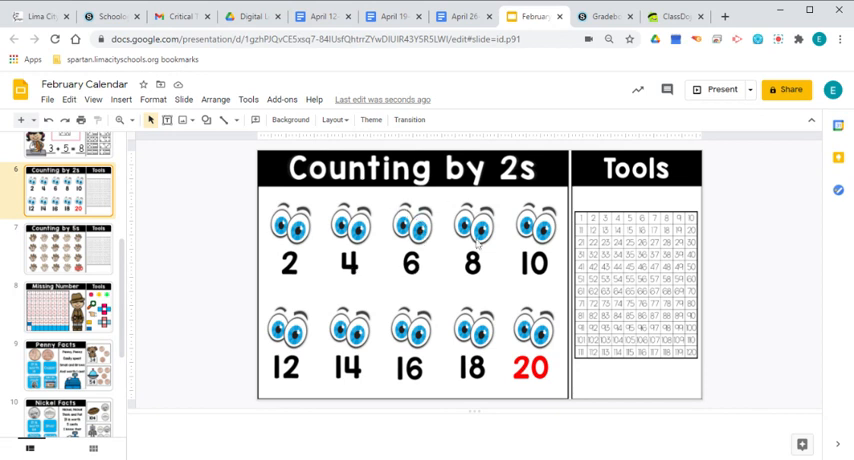
mouse_move(388, 237)
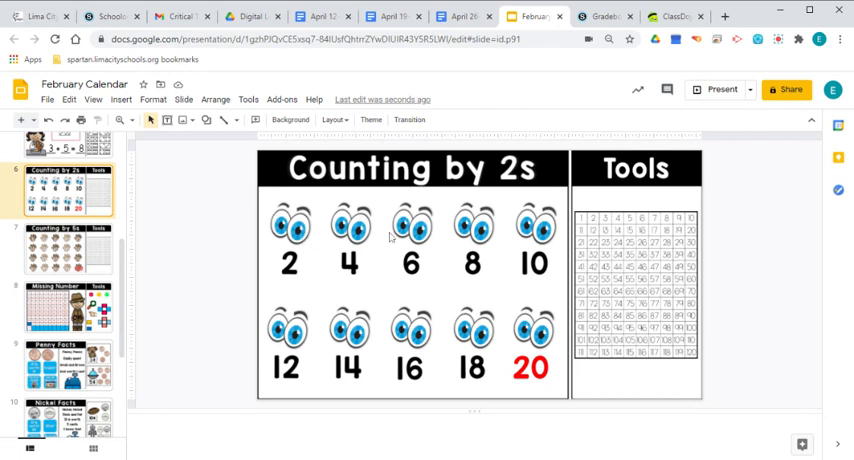
mouse_move(451, 233)
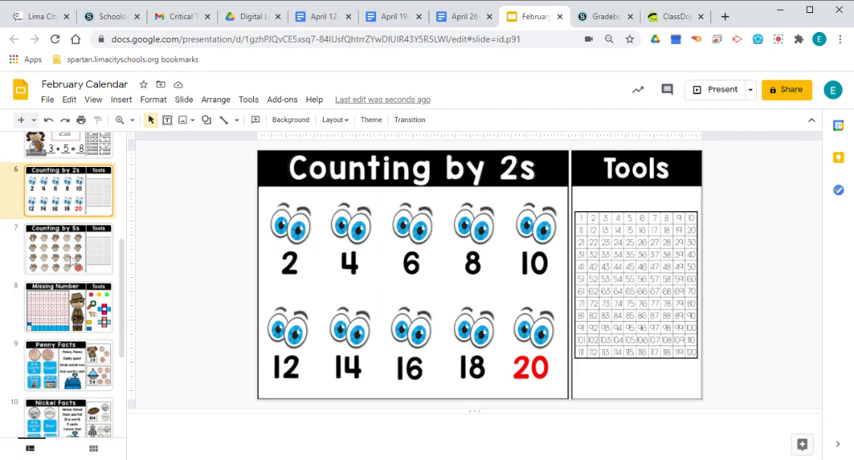
Advance through the filmstrip to the Counting by 5s slide.
click(62, 248)
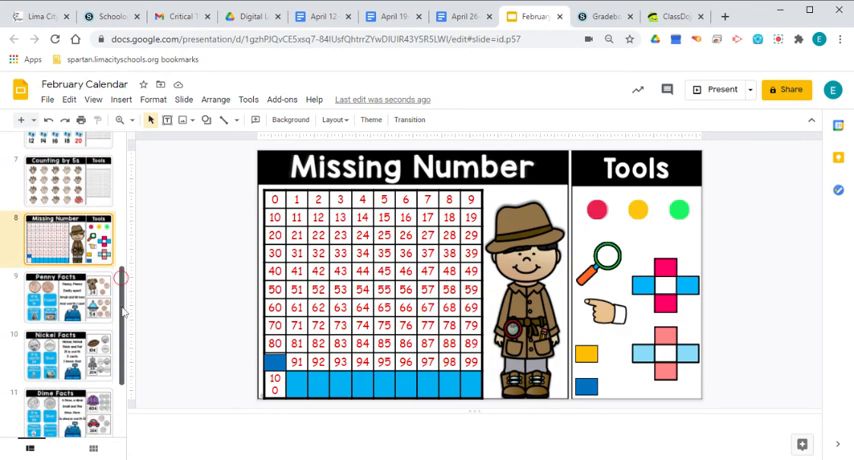
Move the blue square off the 90 cell on the hundreds chart.
scroll(down, 3)
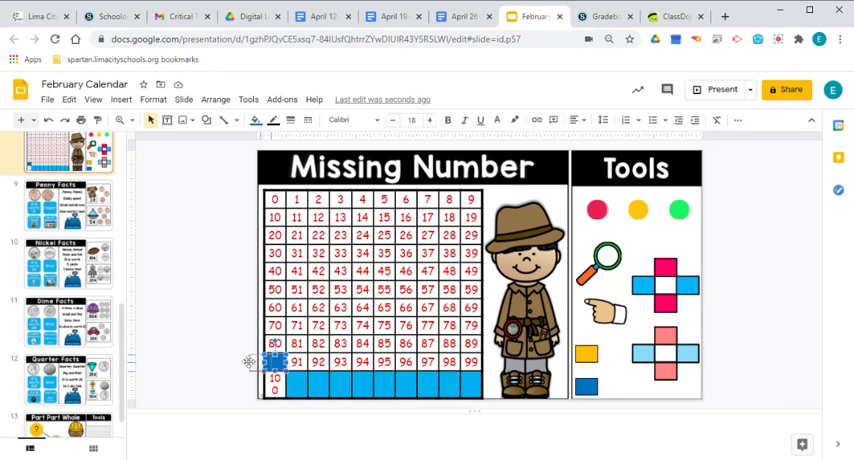
drag(265, 362, 222, 362)
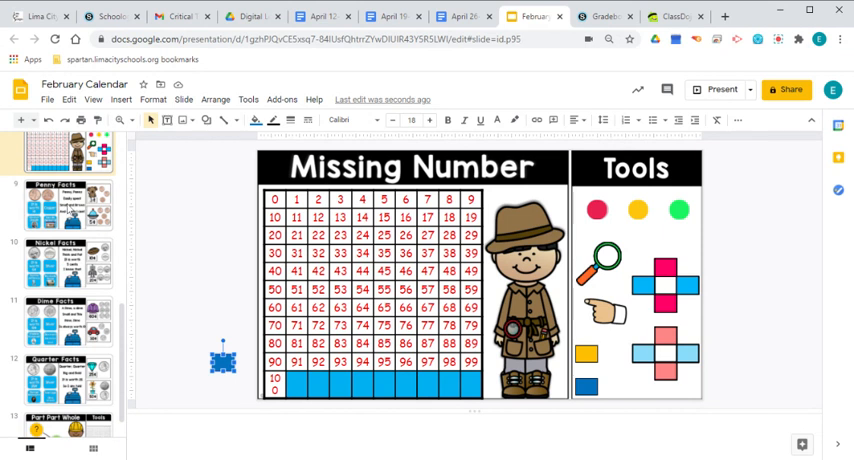
click(63, 203)
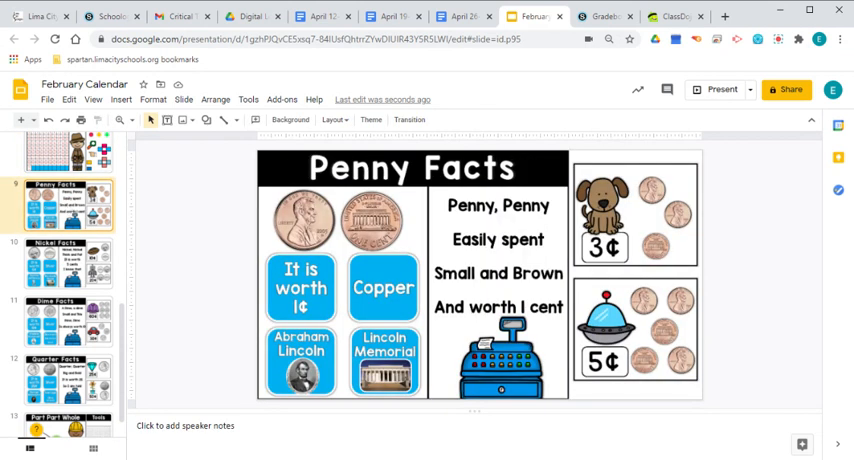
mouse_move(230, 188)
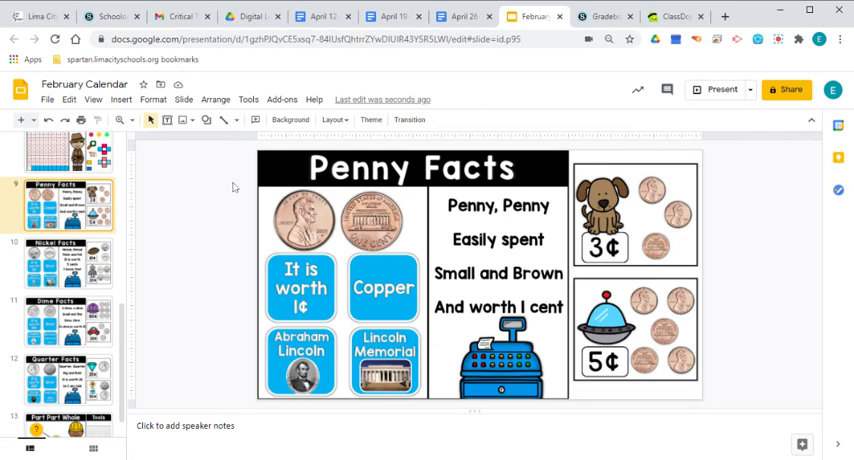
mouse_move(390, 186)
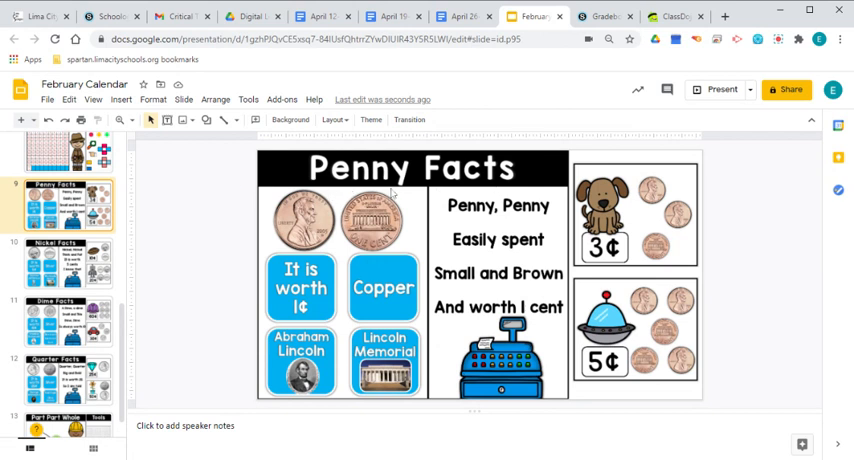
mouse_move(385, 240)
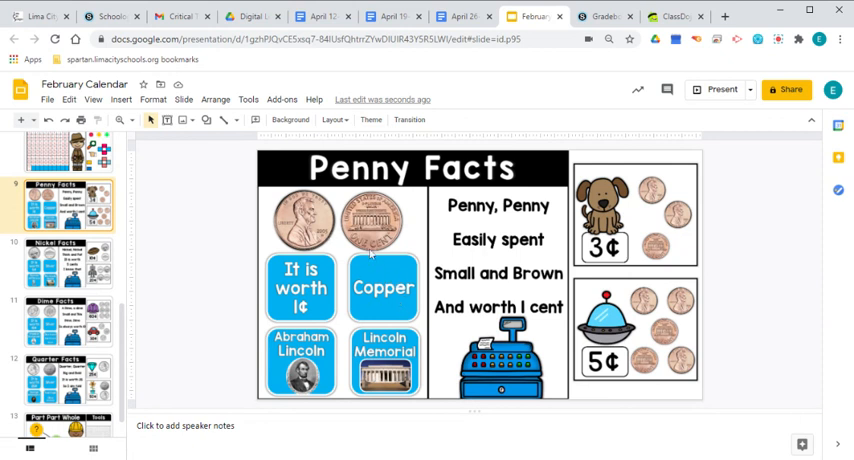
mouse_move(297, 397)
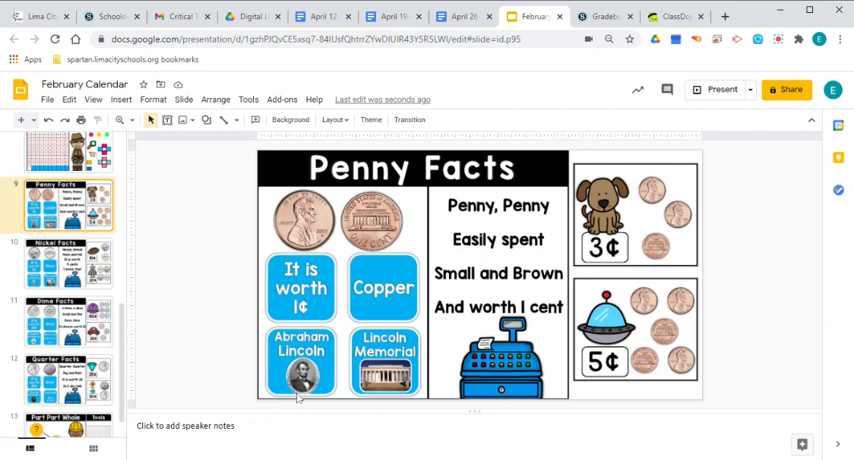
mouse_move(303, 238)
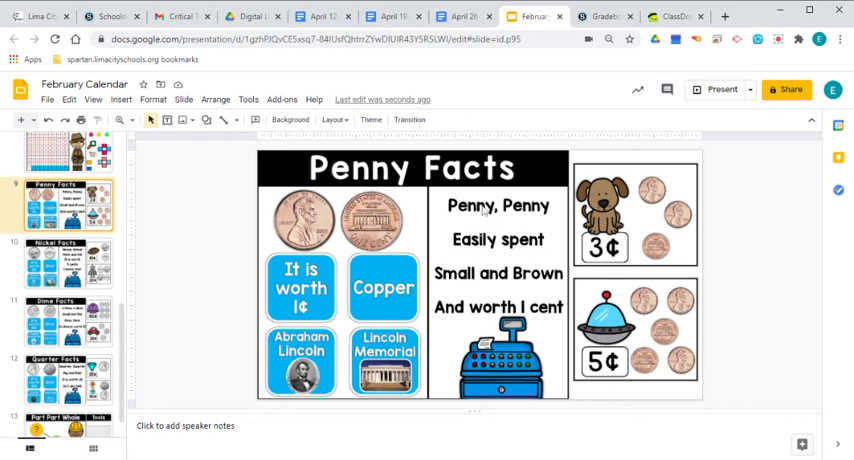
mouse_move(470, 214)
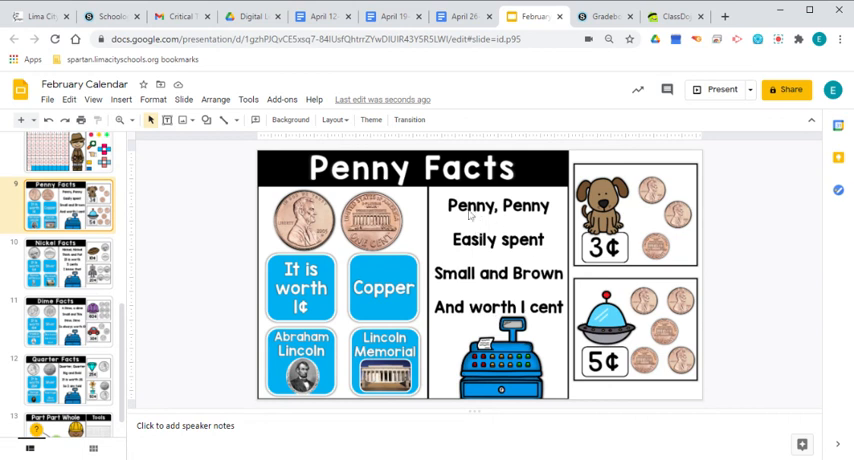
mouse_move(495, 242)
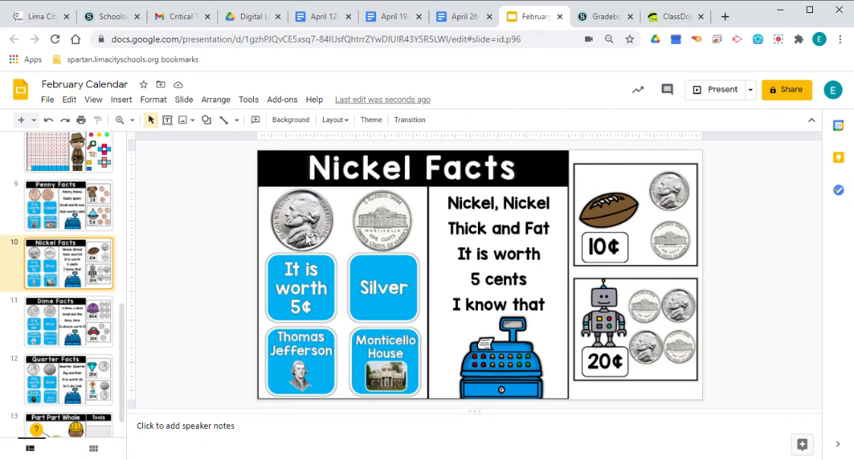
mouse_move(309, 308)
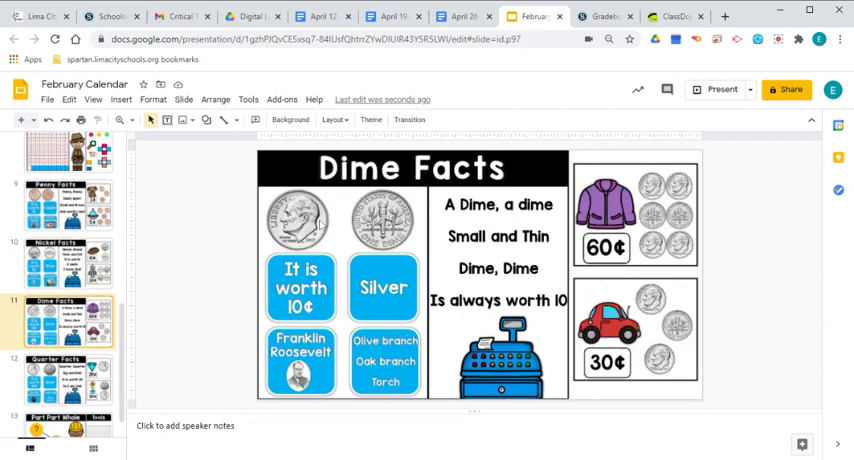
mouse_move(307, 311)
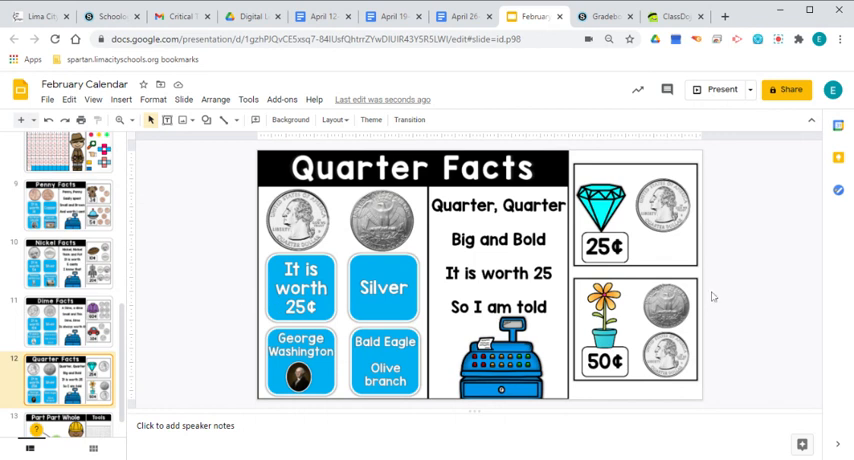
mouse_move(825, 91)
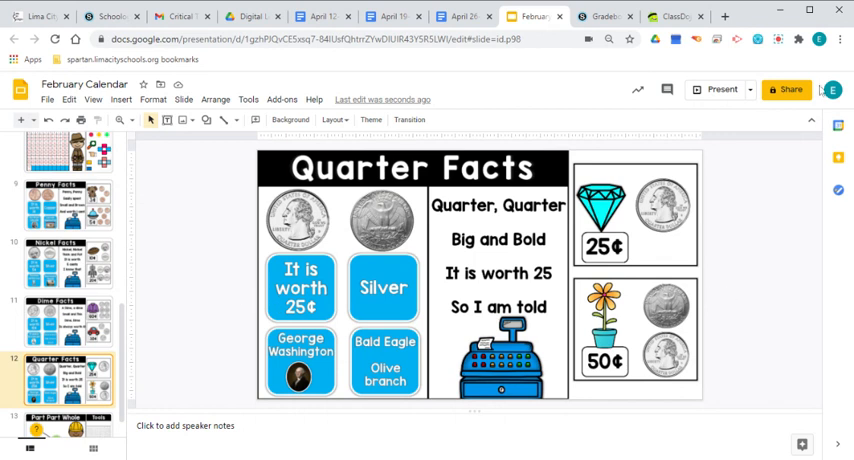